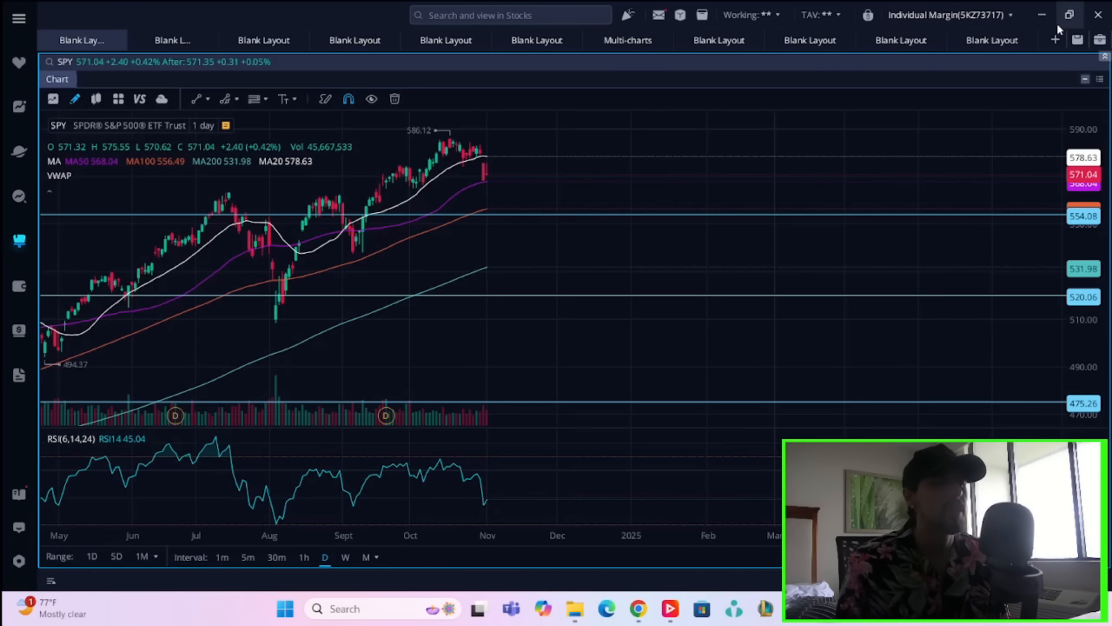
mouse_move(424, 340)
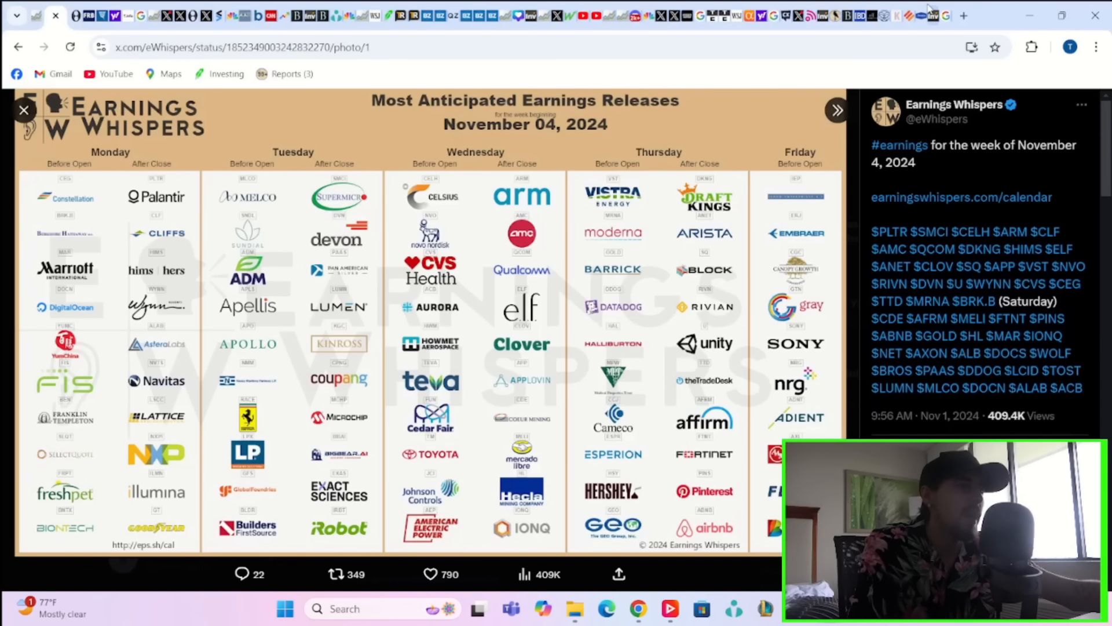
mouse_move(647, 188)
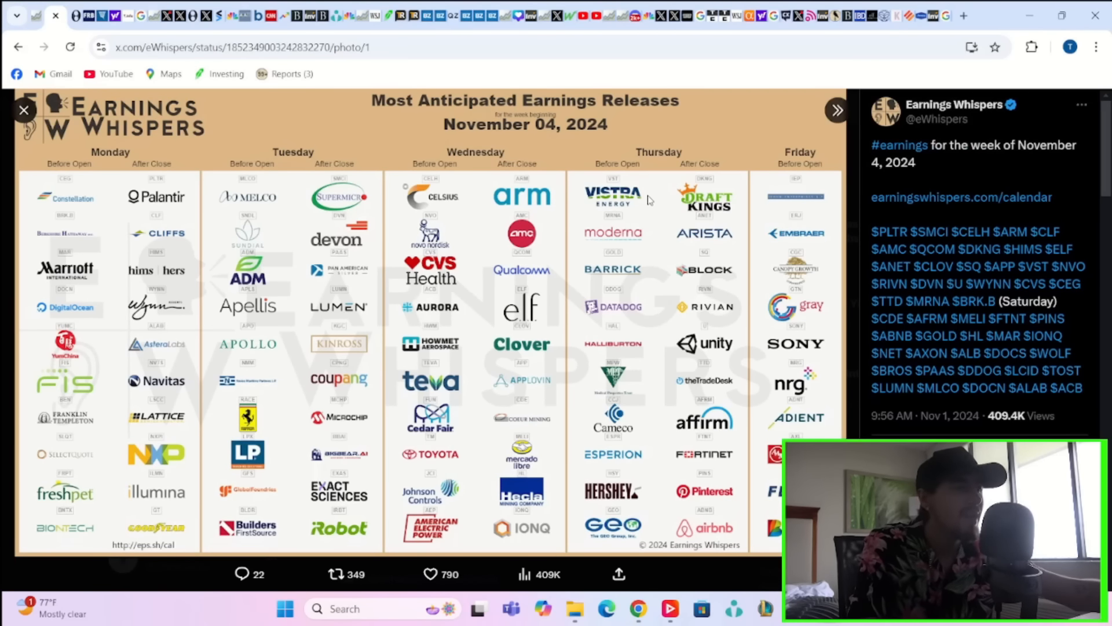
mouse_move(641, 202)
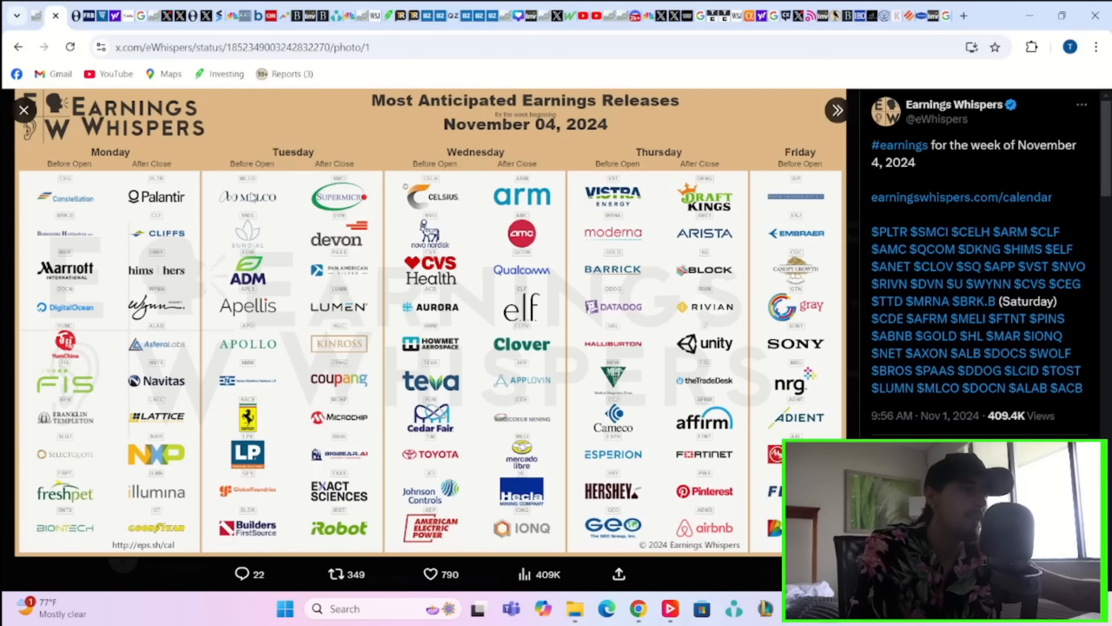
mouse_move(561, 312)
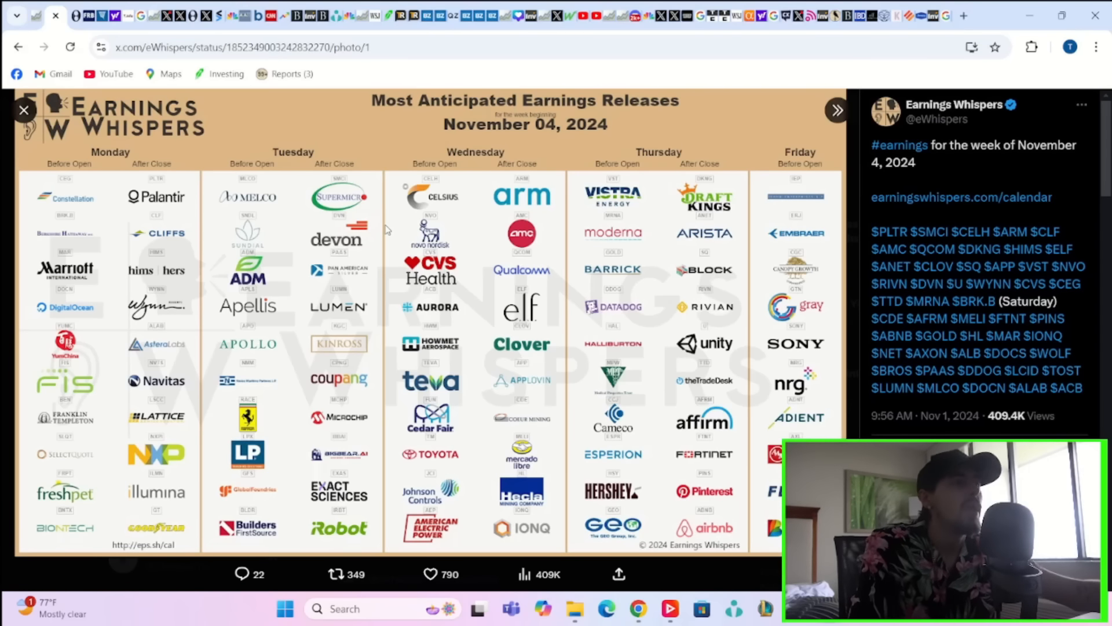
mouse_move(462, 359)
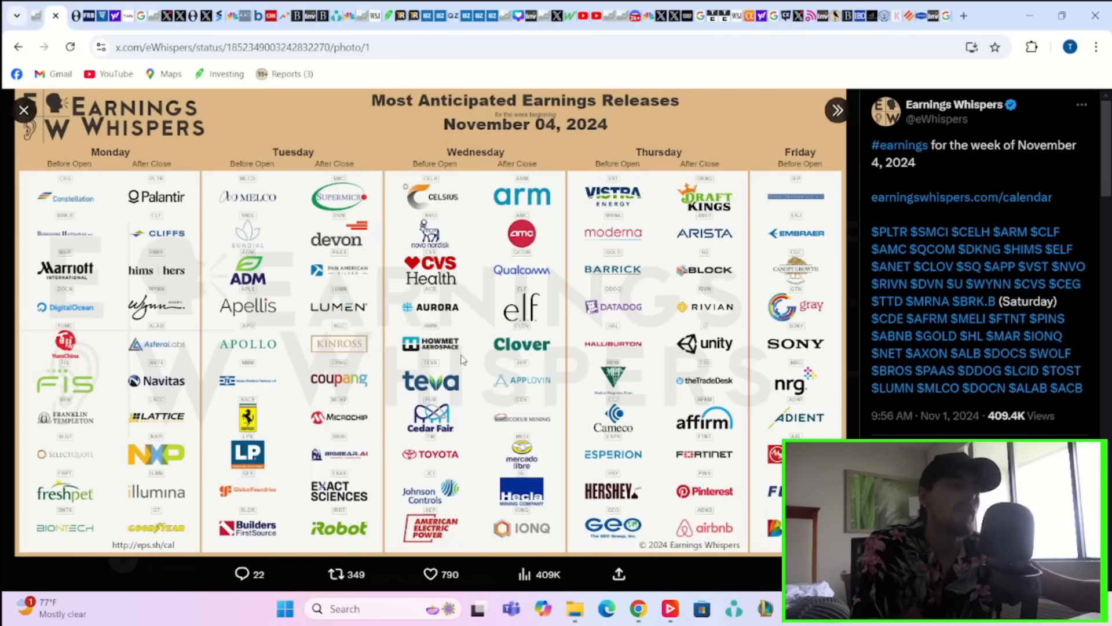
mouse_move(495, 326)
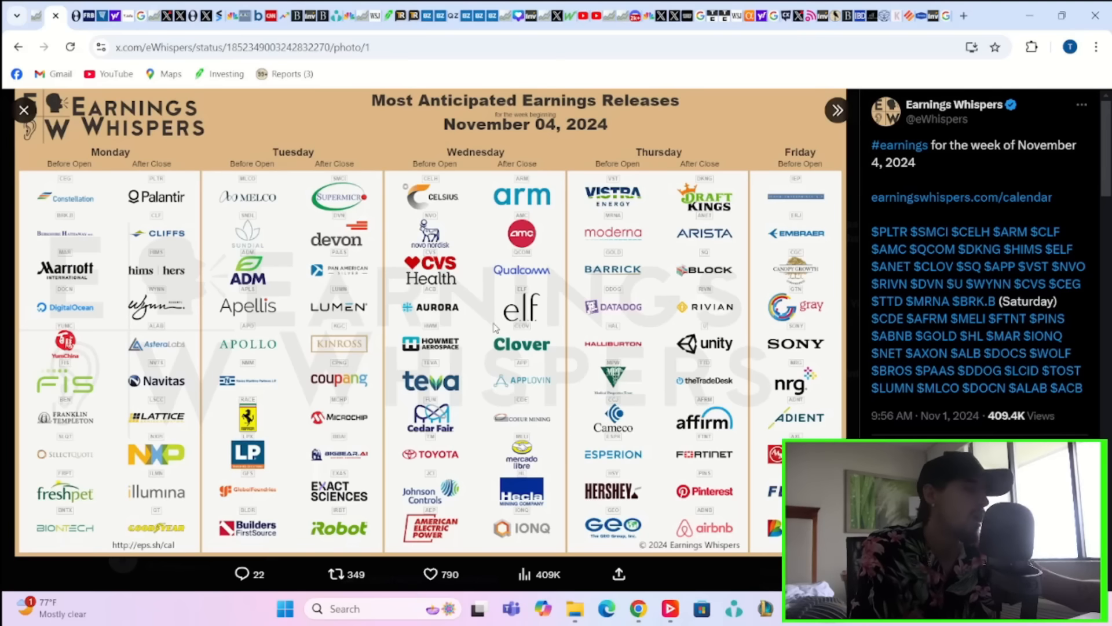
mouse_move(486, 355)
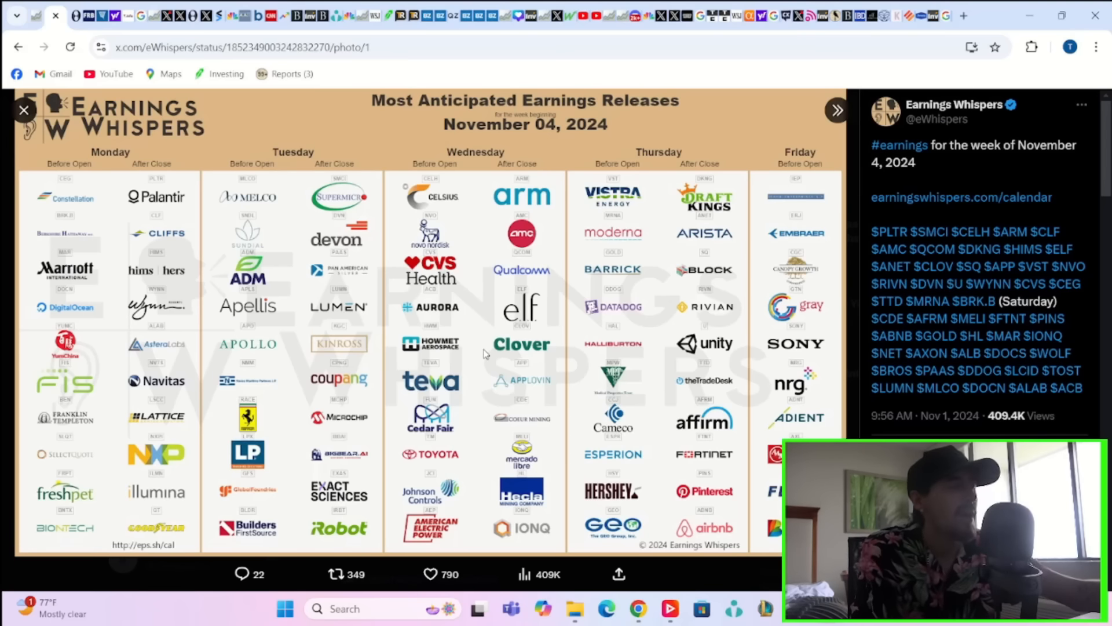
mouse_move(517, 371)
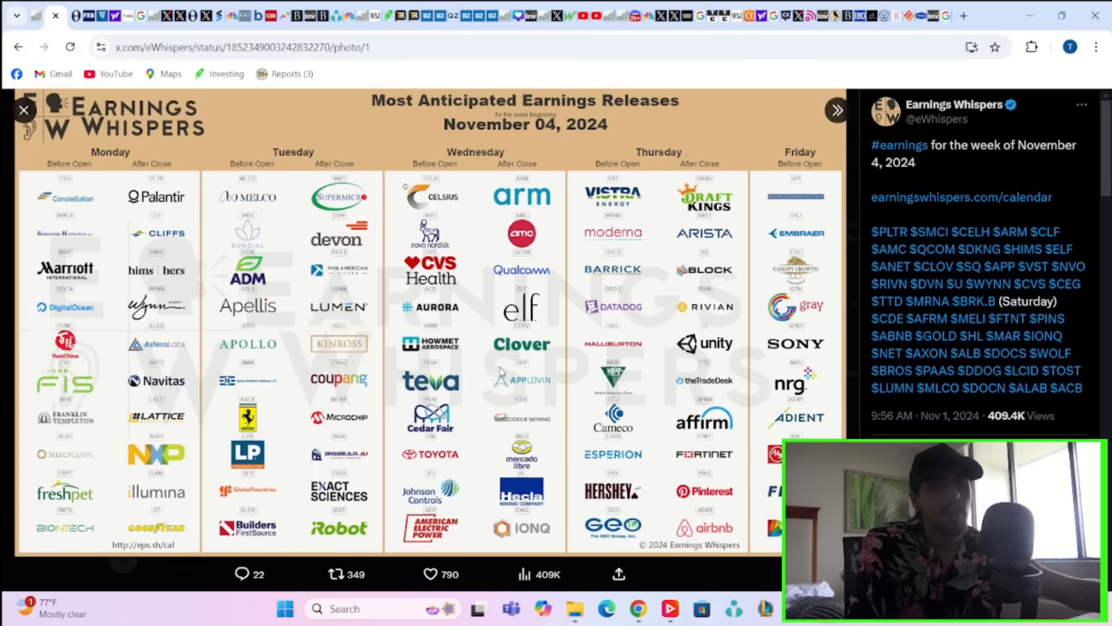
mouse_move(546, 223)
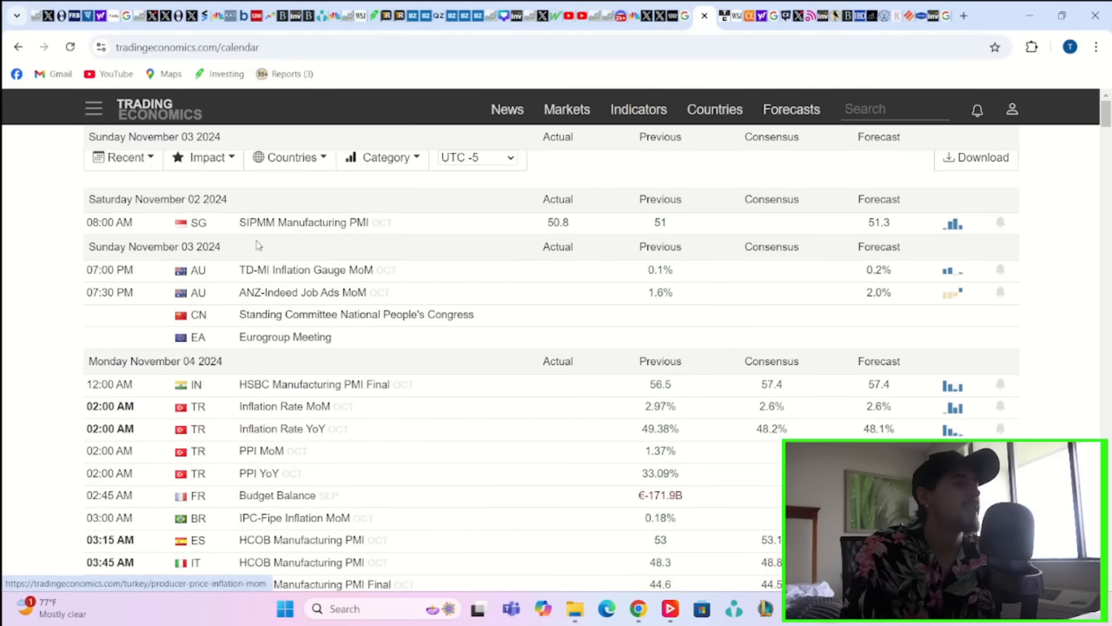
Step: Scroll the calendar through Monday November 4 events into Tuesday November 5's US trade and ISM releases
scroll(down, 3)
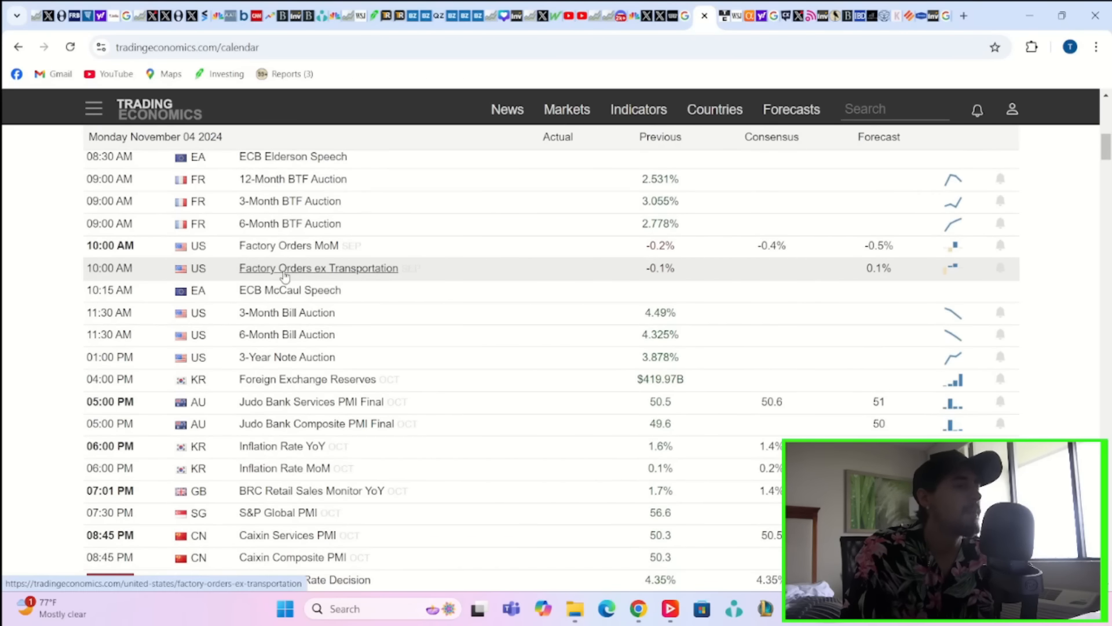
scroll(down, 3)
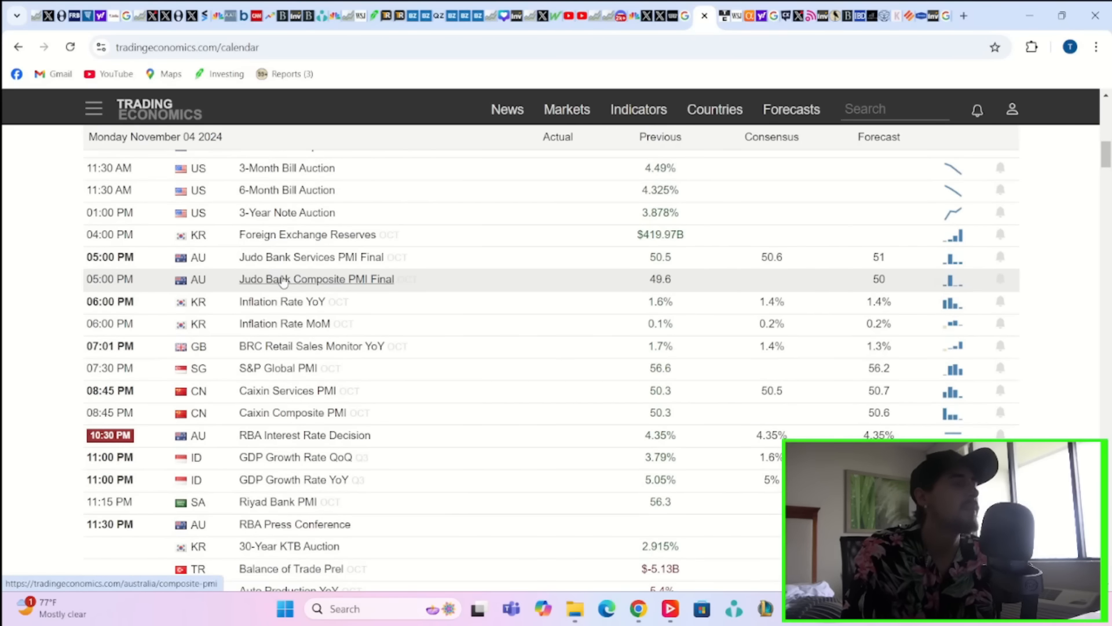
scroll(down, 3)
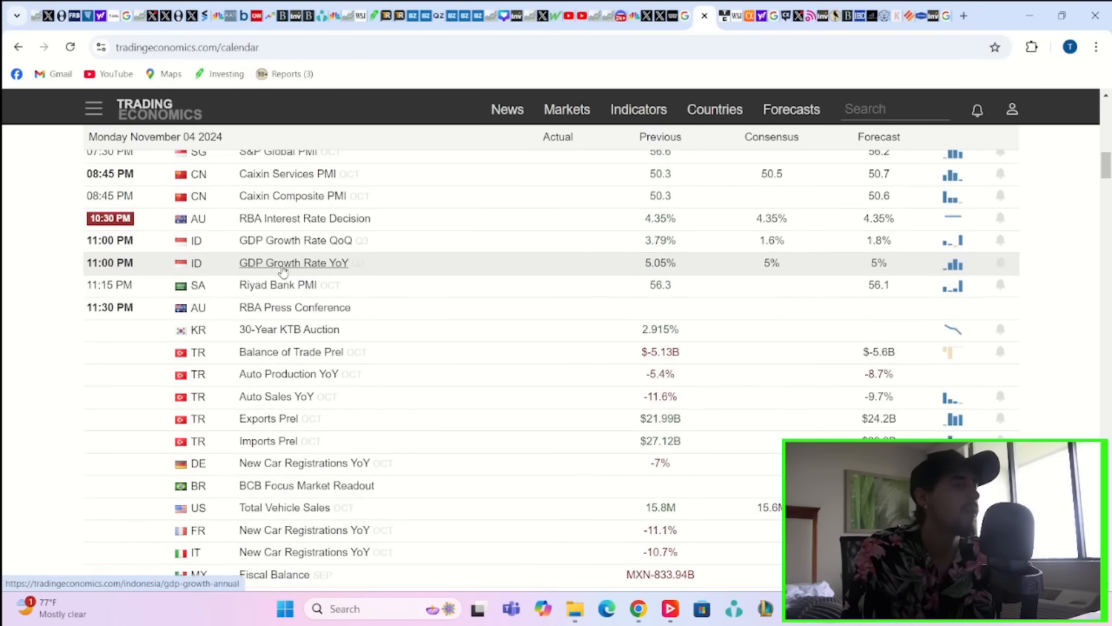
scroll(down, 3)
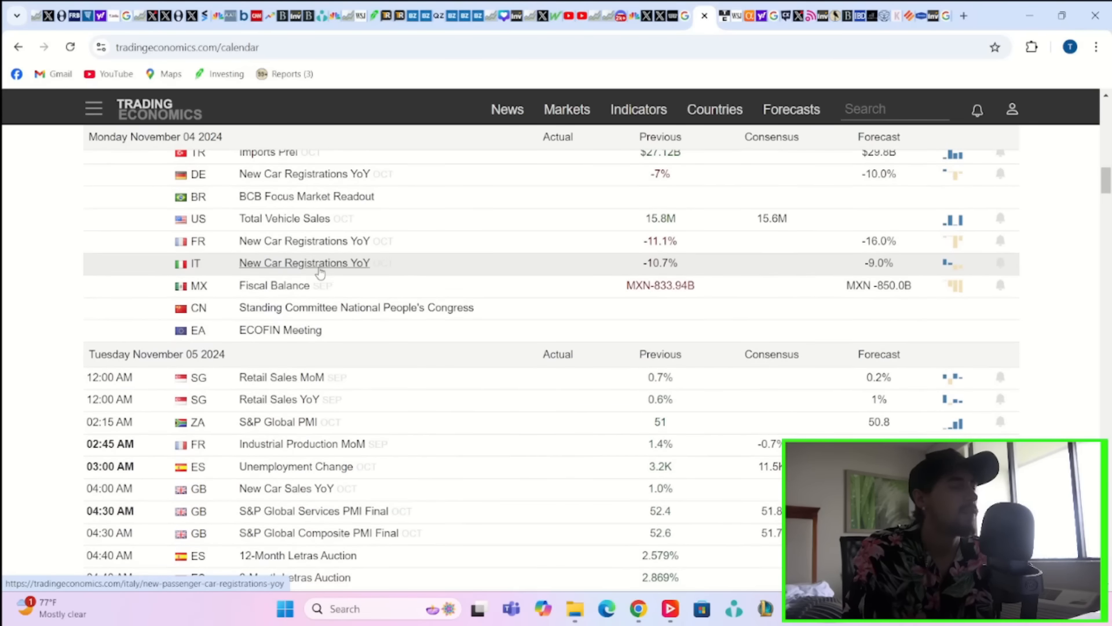
scroll(down, 3)
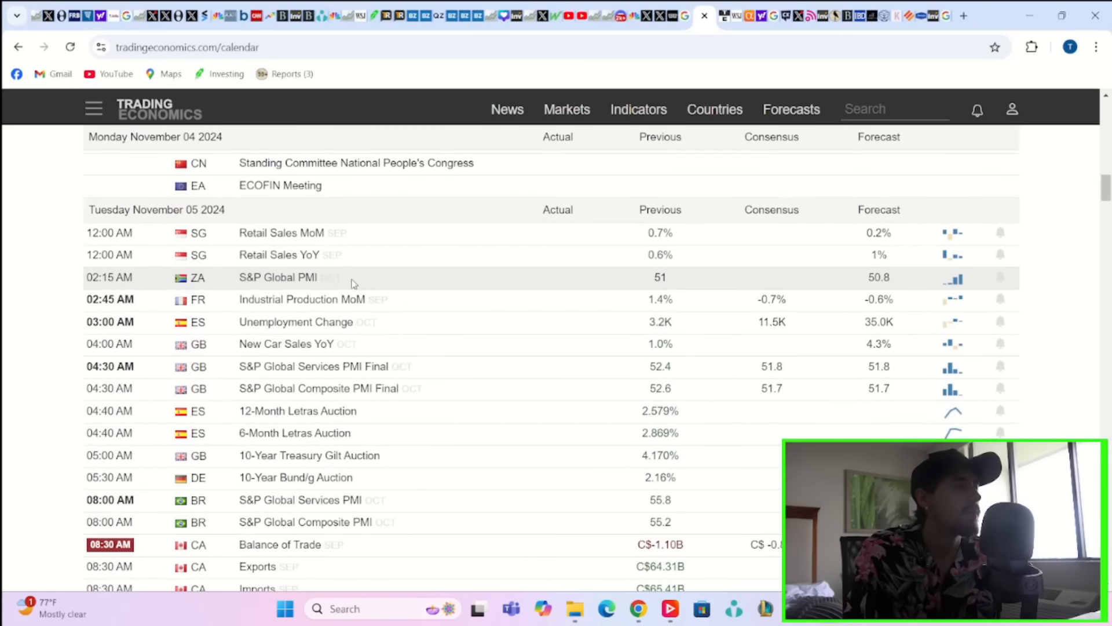
scroll(down, 3)
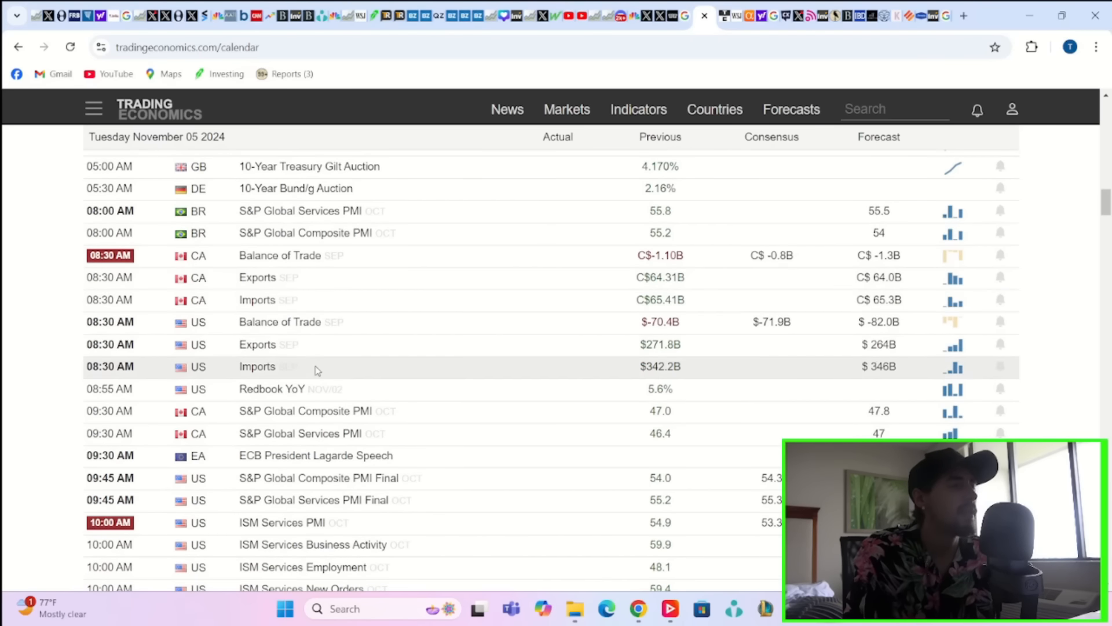
Step: Read the GDPNow latest Q4 estimate of 2.3 percent, then return to the Trading Economics calendar
click(94, 15)
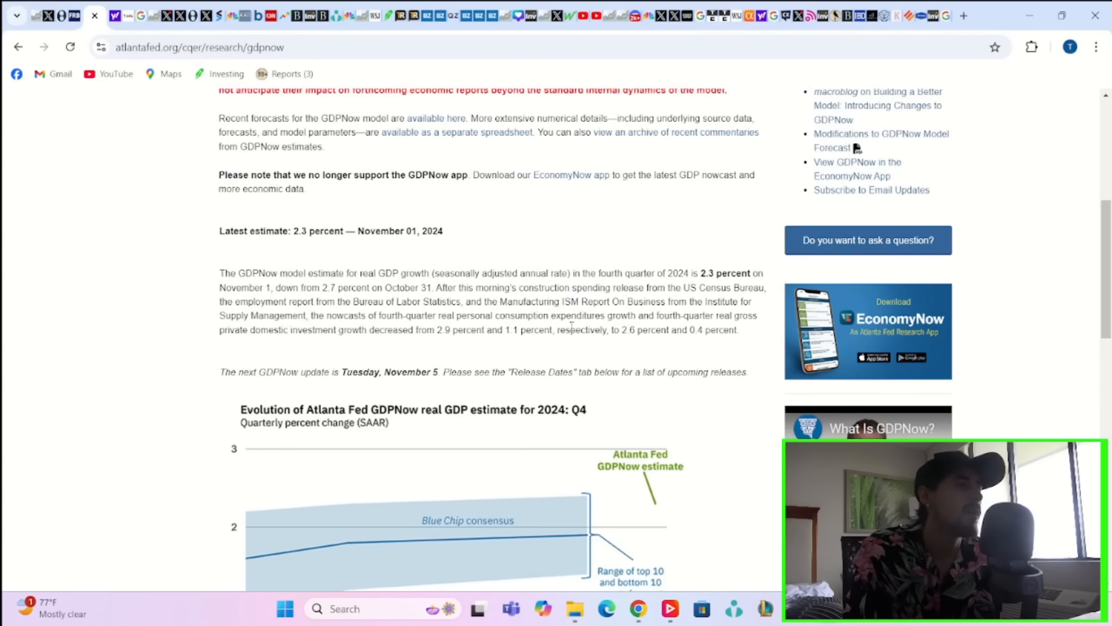
click(69, 47)
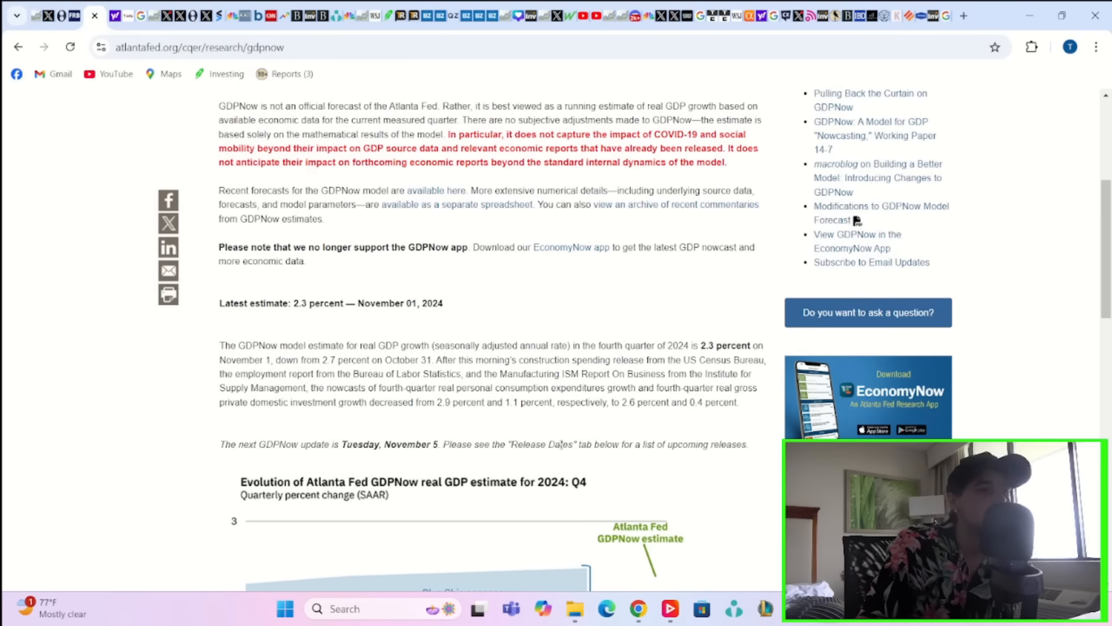
mouse_move(606, 454)
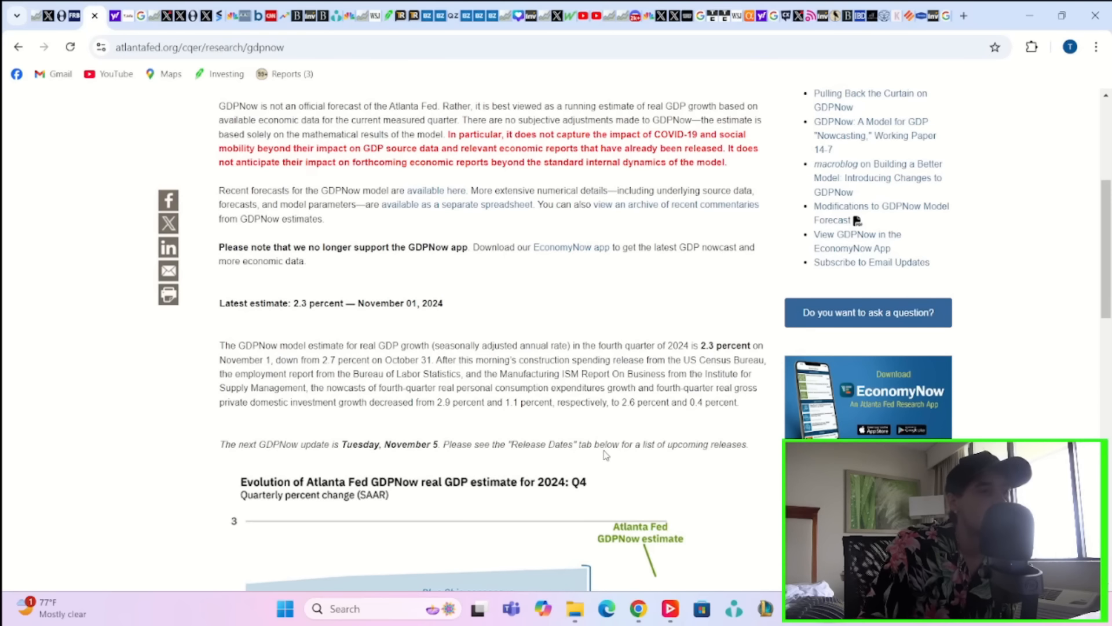
mouse_move(766, 347)
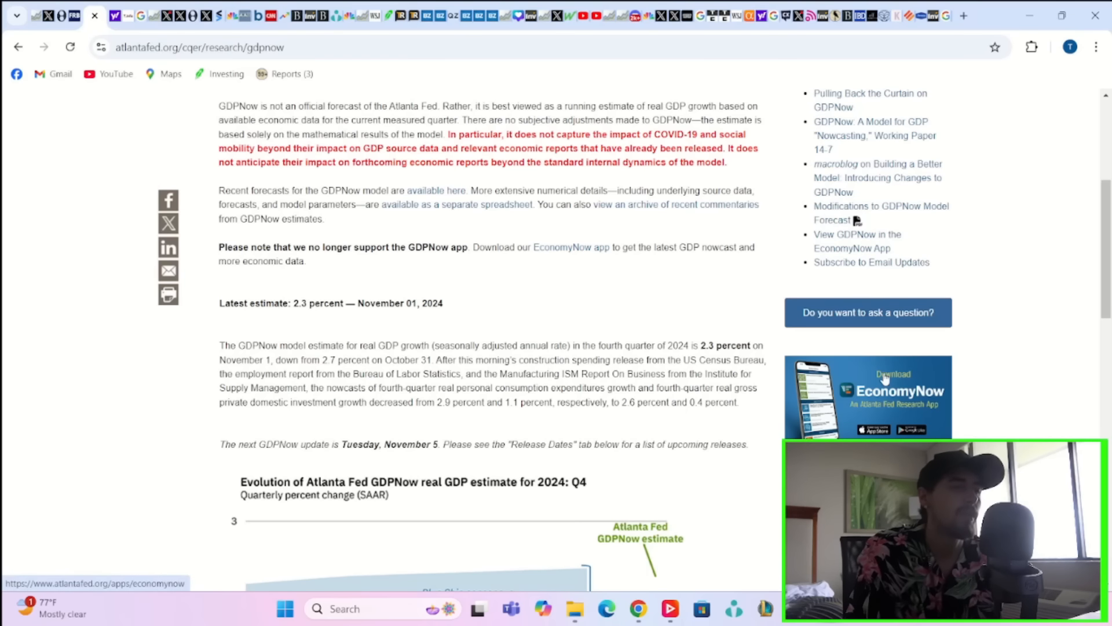
mouse_move(857, 416)
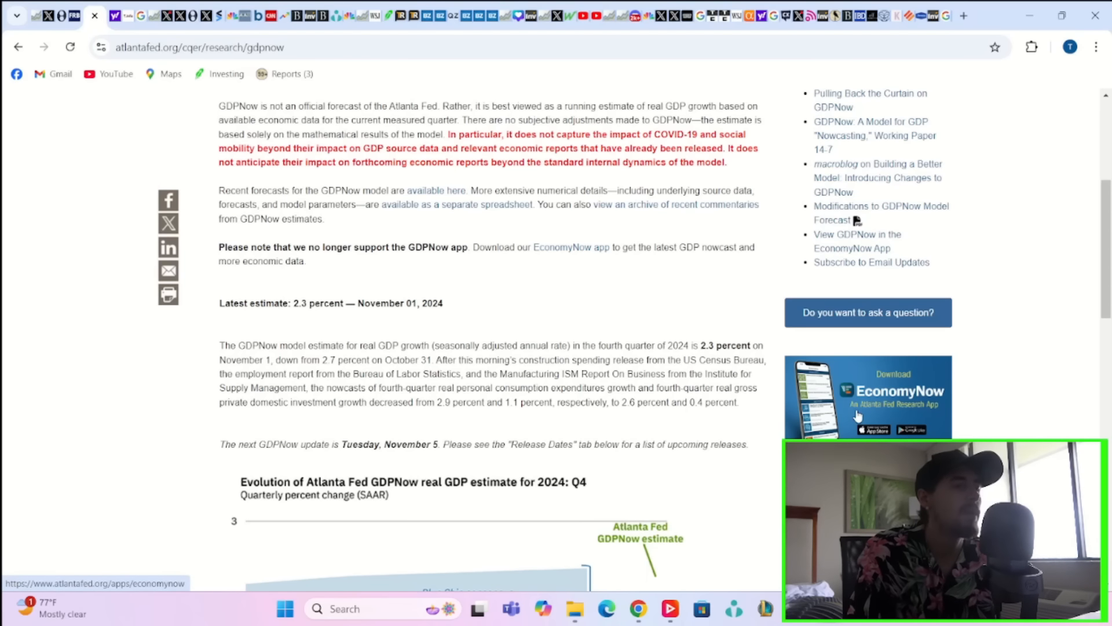
mouse_move(679, 442)
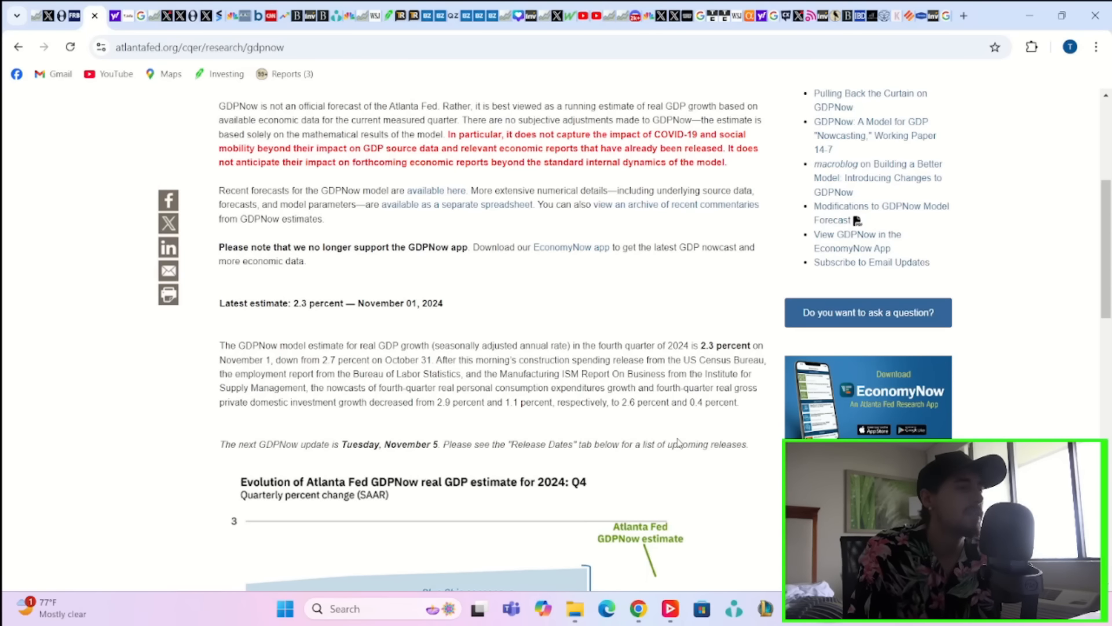
mouse_move(504, 437)
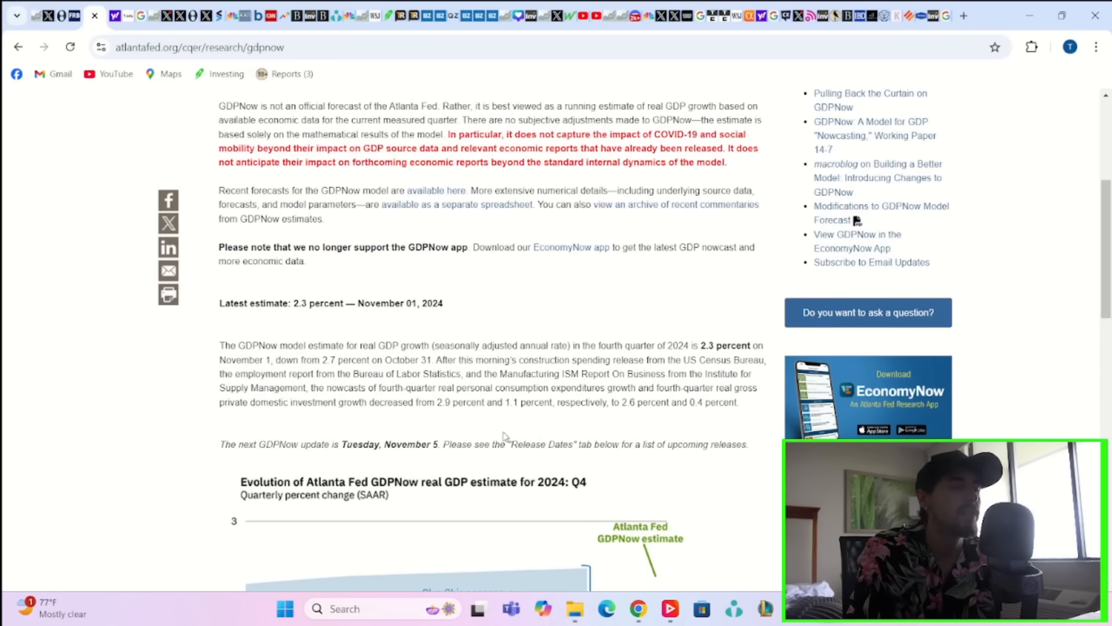
mouse_move(491, 421)
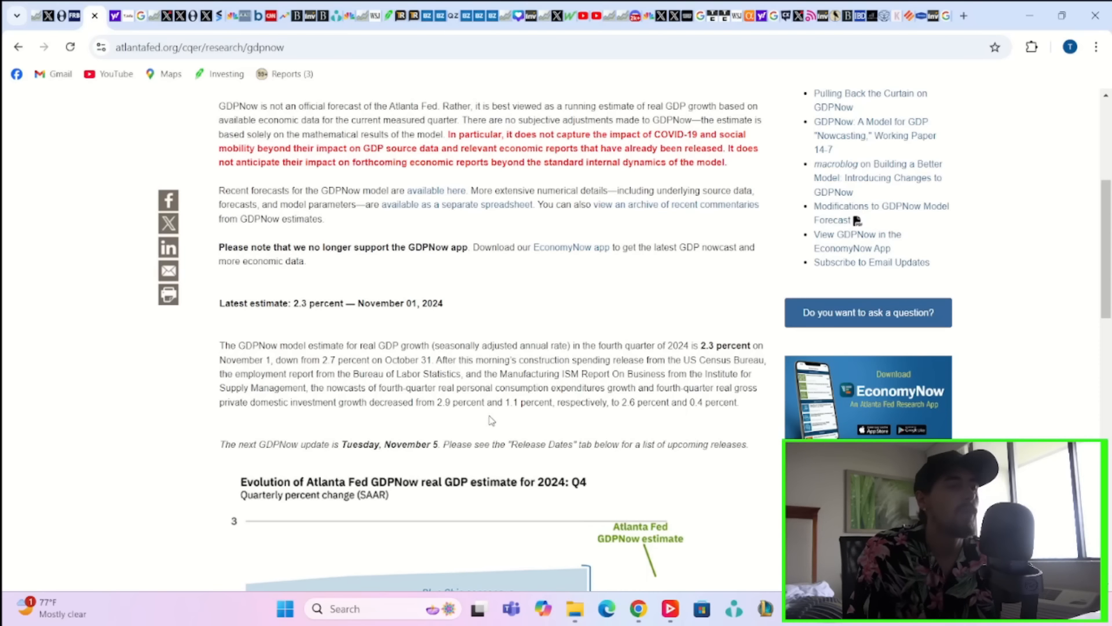
mouse_move(637, 430)
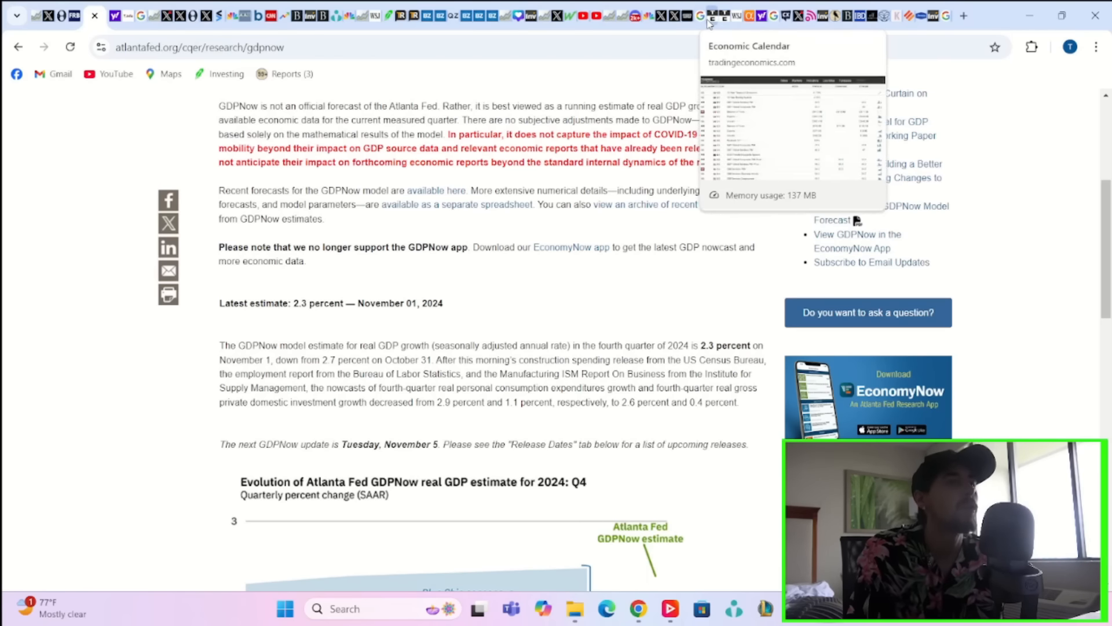
click(718, 15)
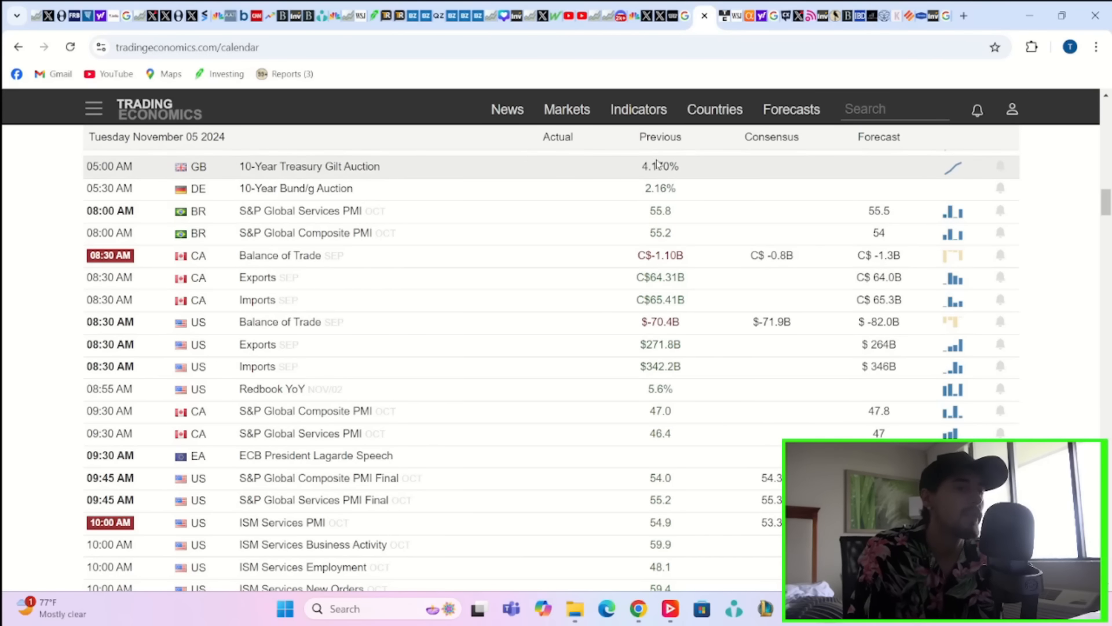
scroll(down, 3)
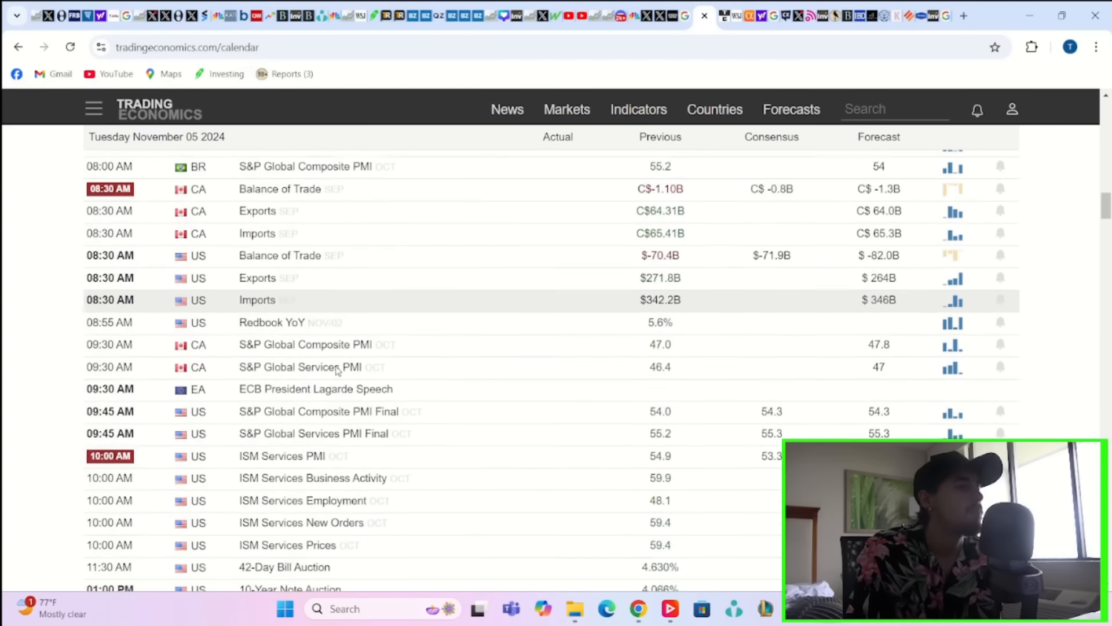
scroll(down, 3)
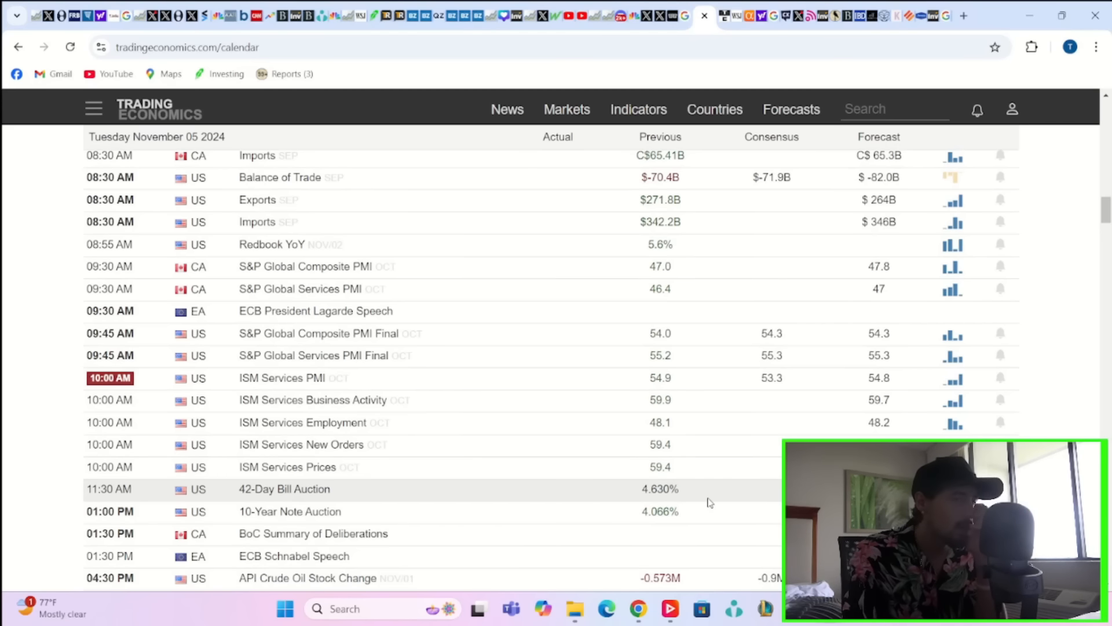
mouse_move(699, 505)
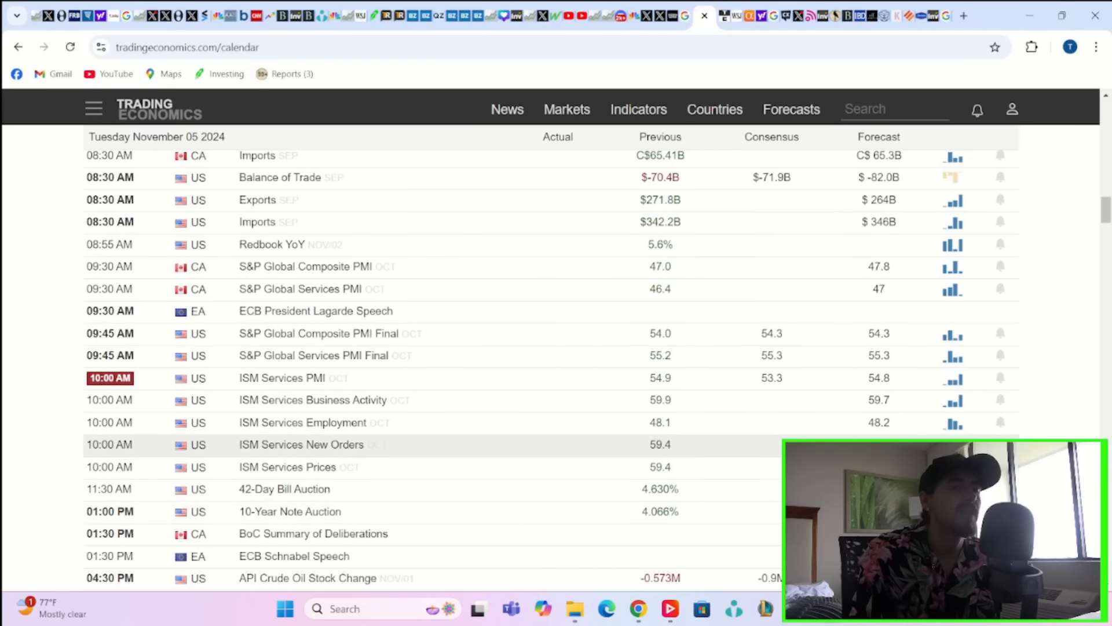
mouse_move(834, 422)
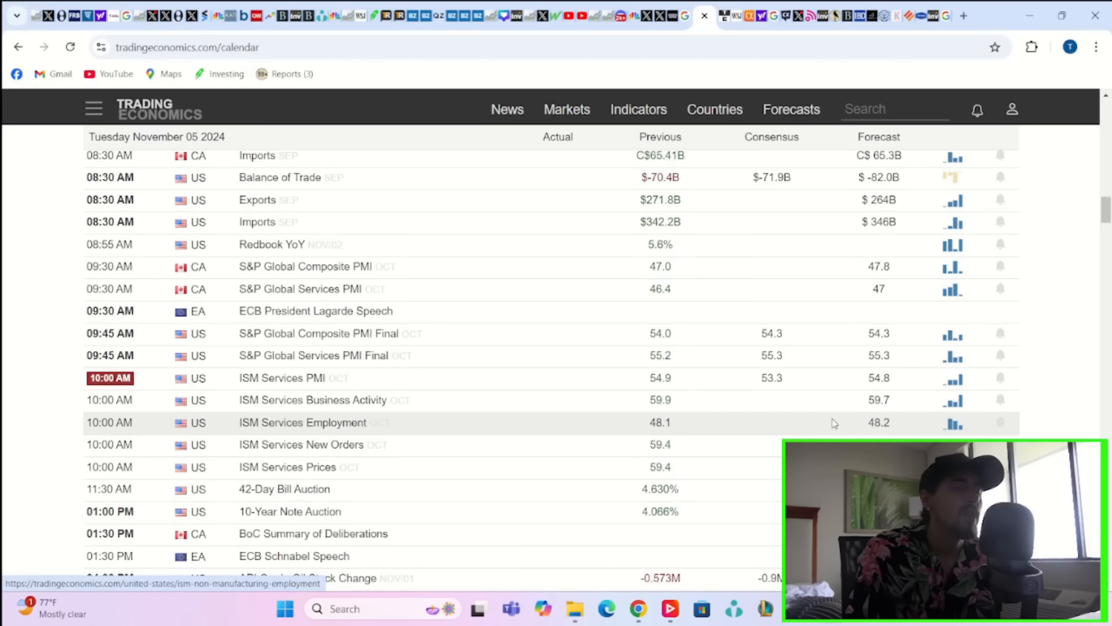
mouse_move(776, 472)
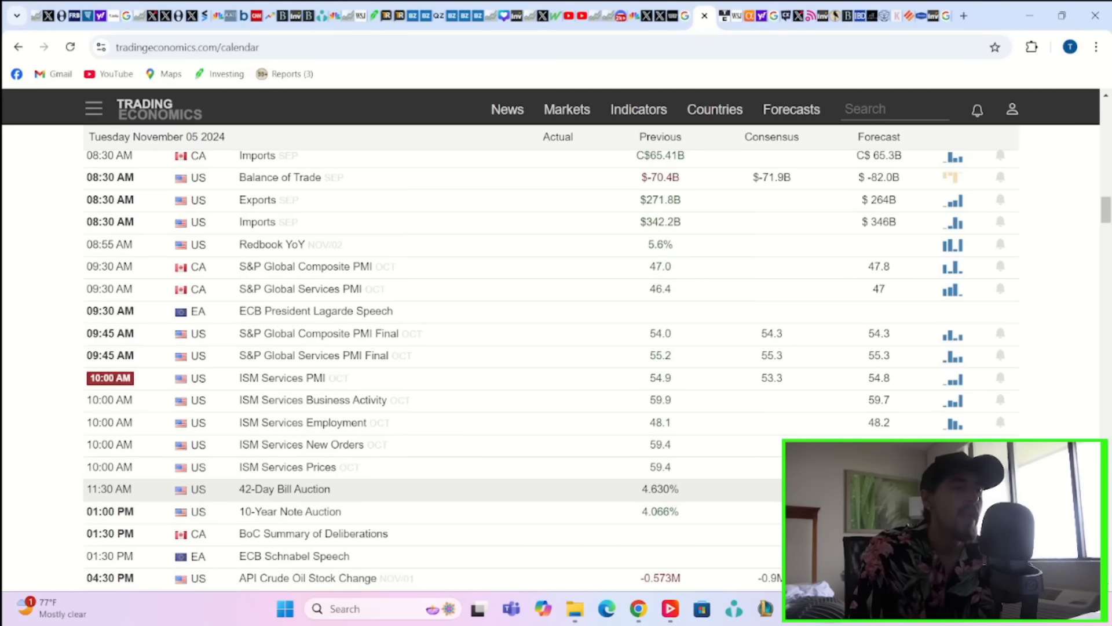
Step: Scroll the calendar past Wednesday November 6 to Thursday November 7's Fed rate decision and press conference
scroll(down, 3)
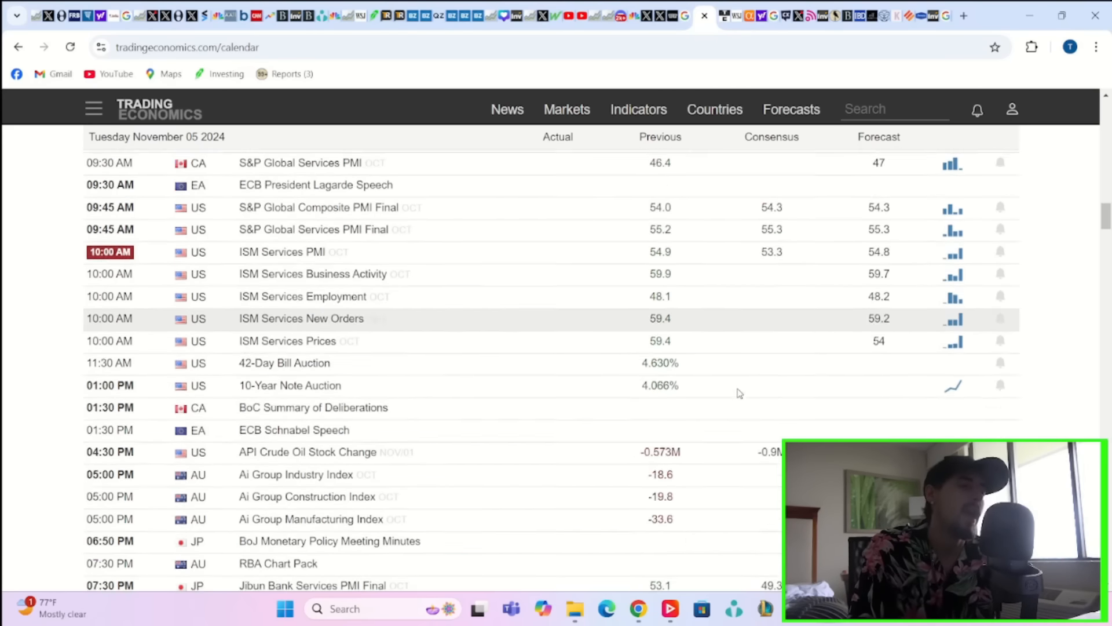
scroll(down, 3)
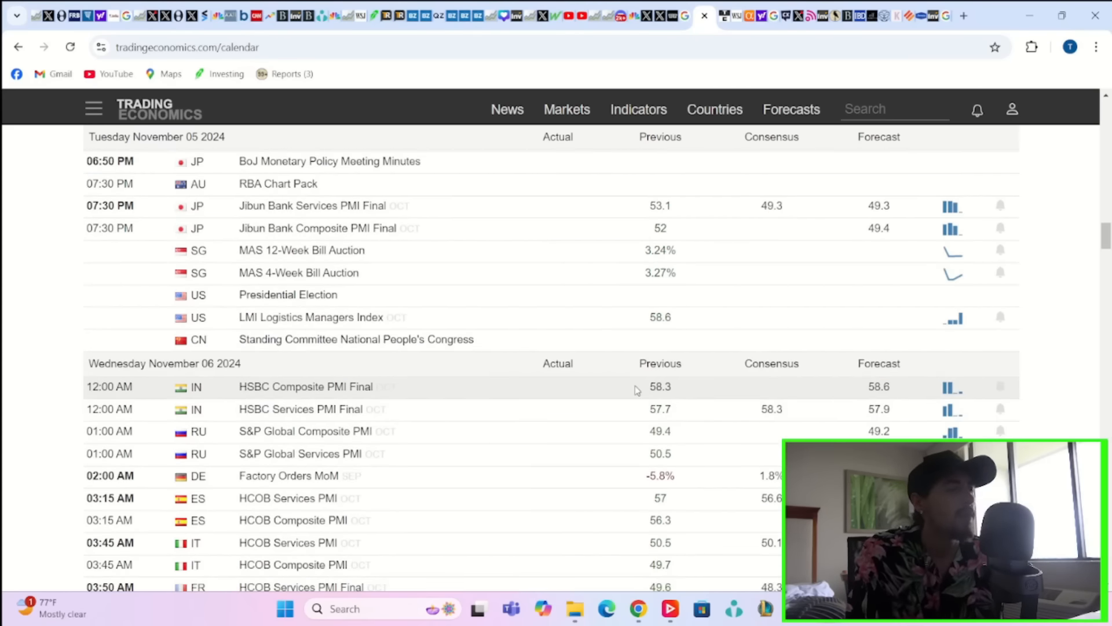
scroll(down, 3)
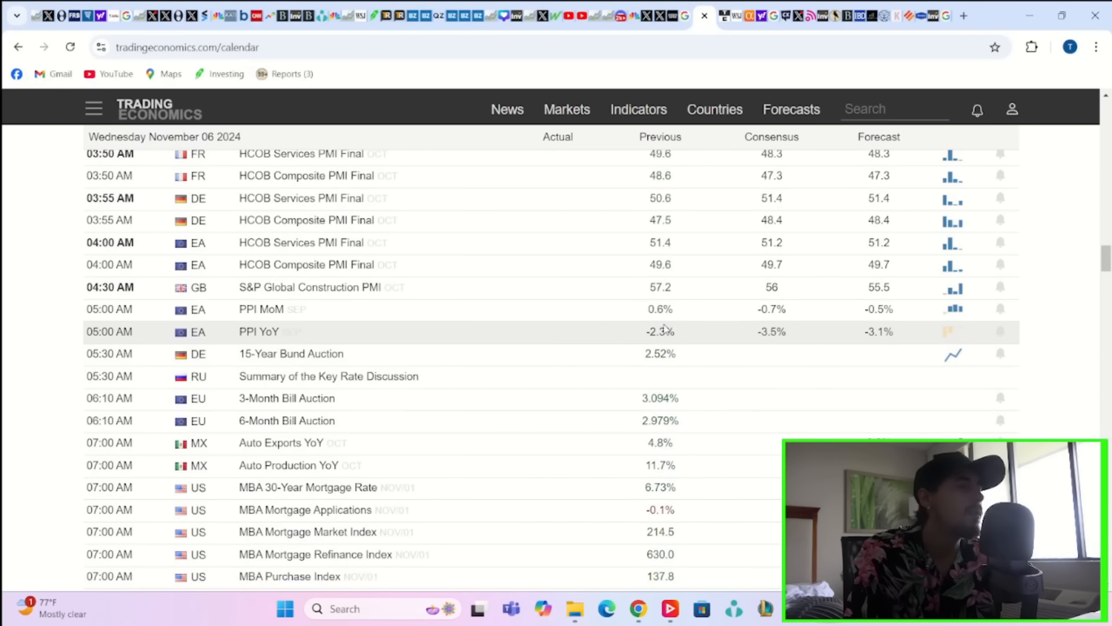
scroll(down, 3)
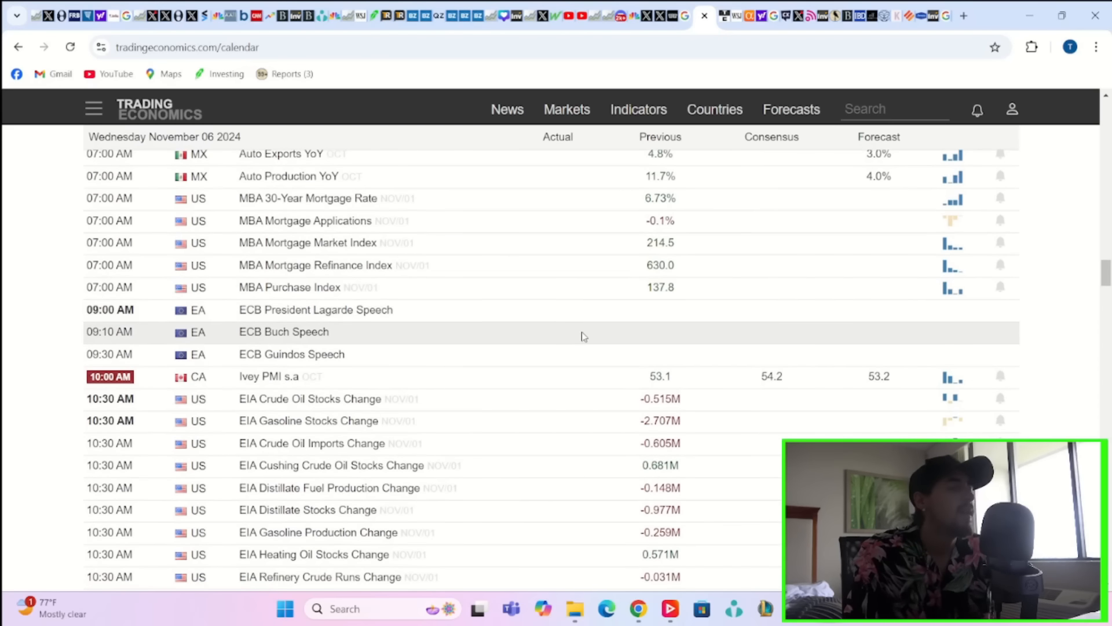
mouse_move(505, 389)
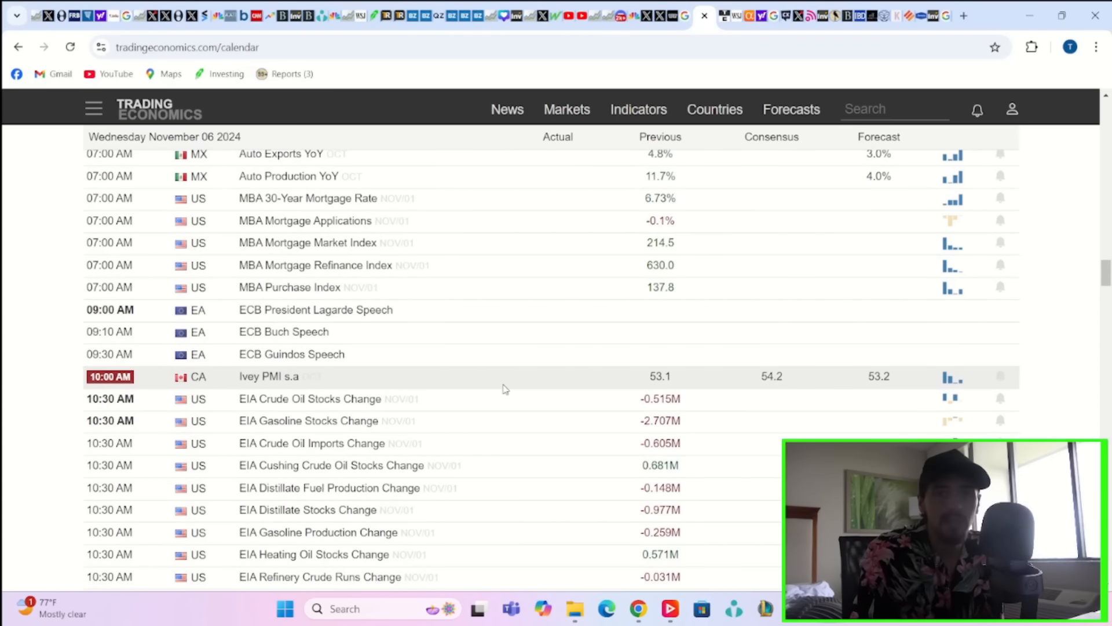
scroll(down, 3)
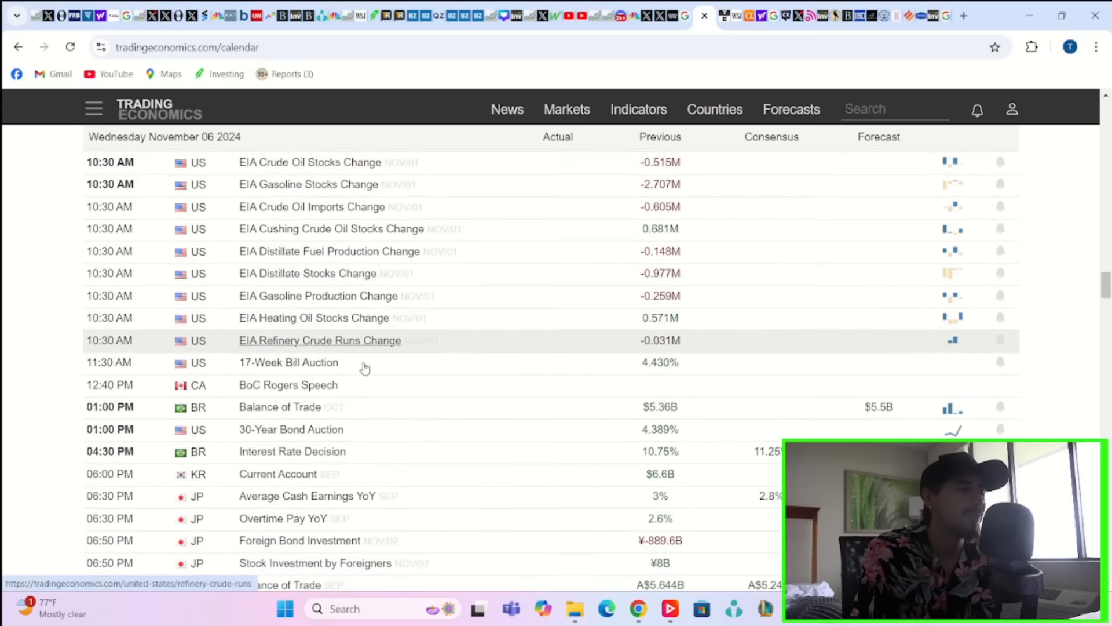
scroll(down, 3)
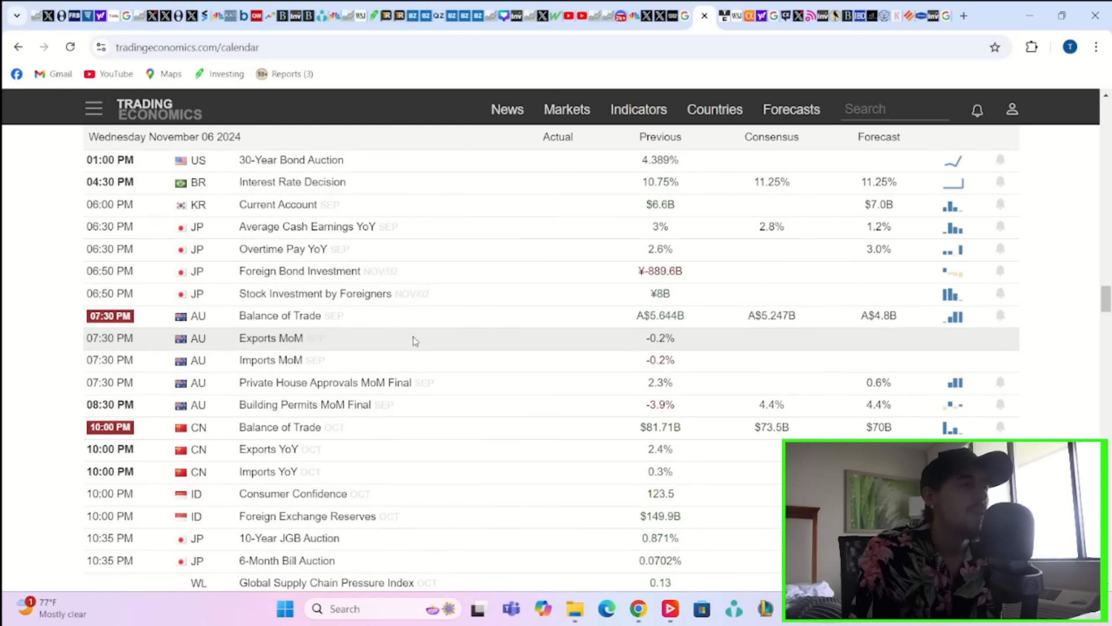
scroll(down, 3)
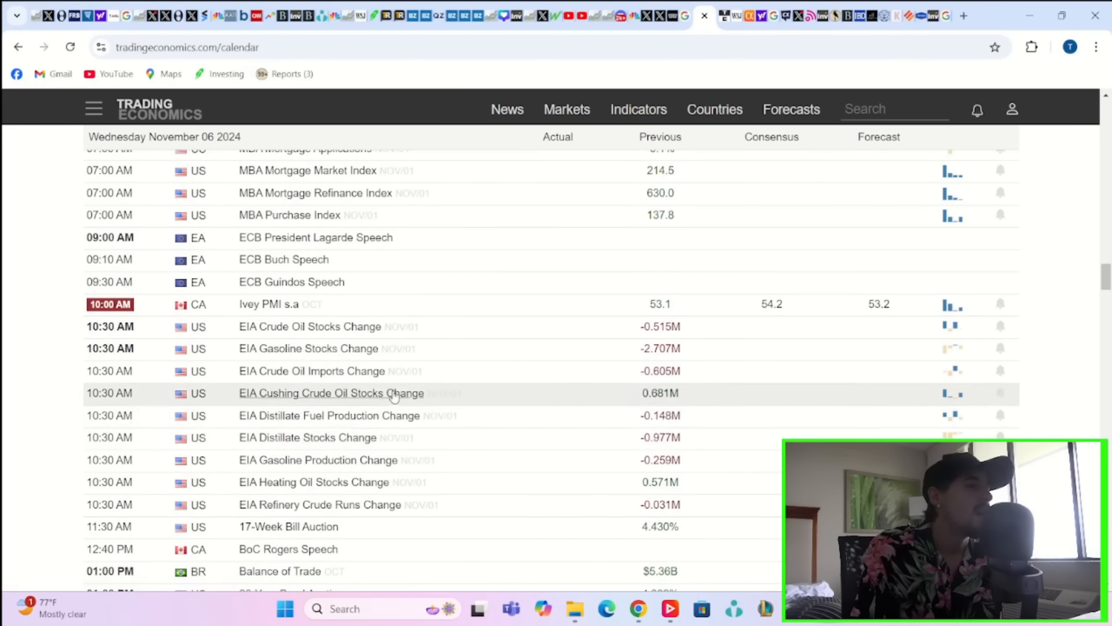
scroll(down, 3)
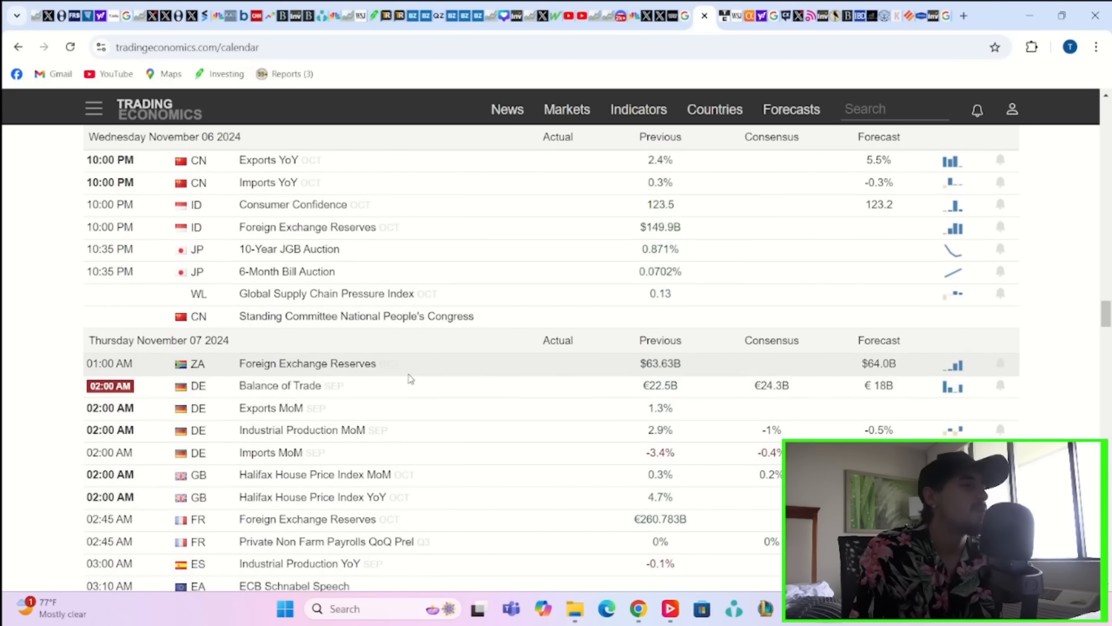
scroll(down, 3)
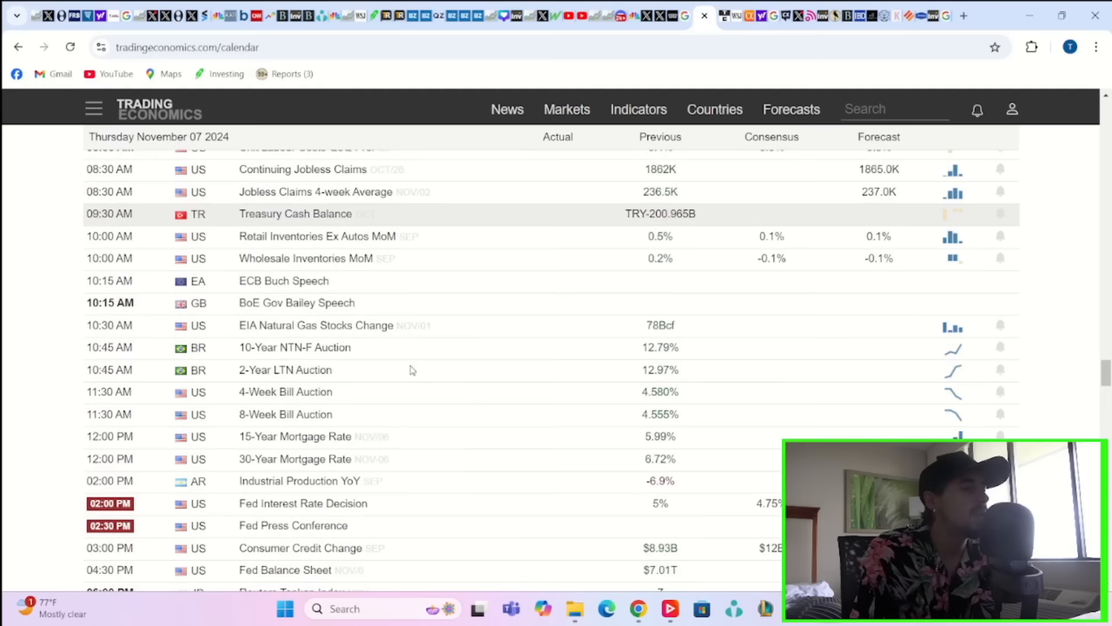
Step: Scroll through Friday November 8's Canadian jobs, Michigan sentiment and China inflation to the weekend listings
scroll(down, 3)
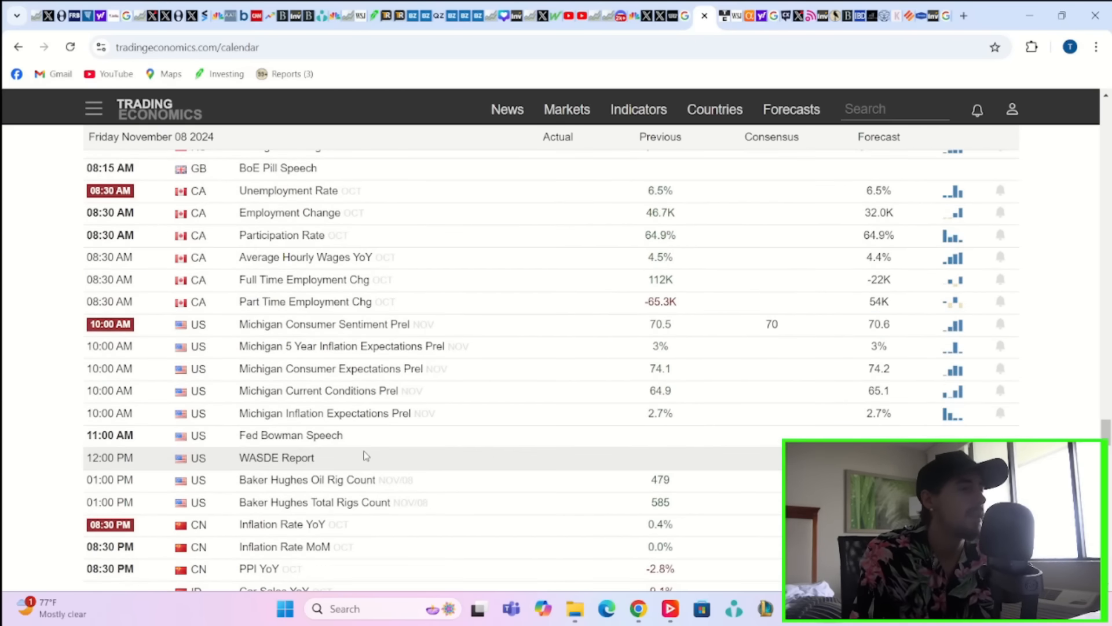
scroll(down, 3)
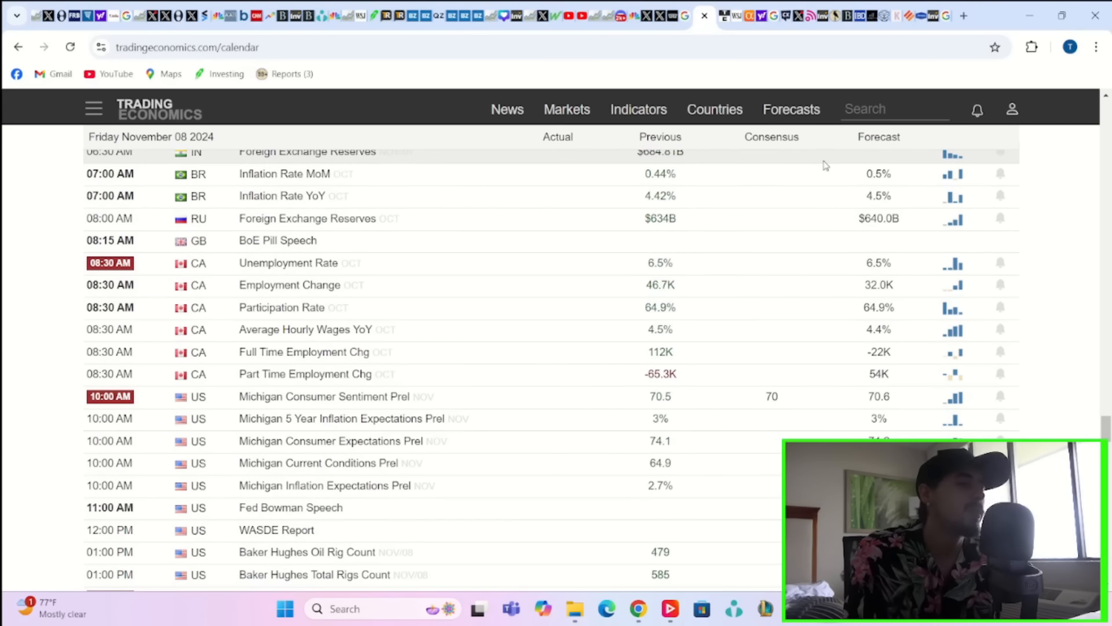
mouse_move(817, 425)
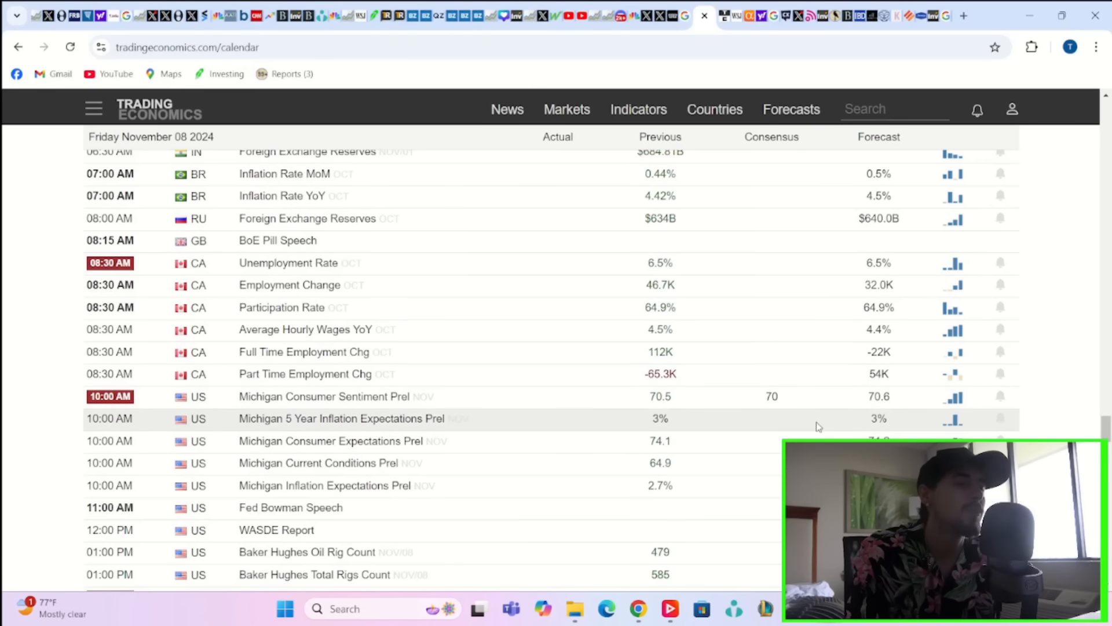
mouse_move(832, 428)
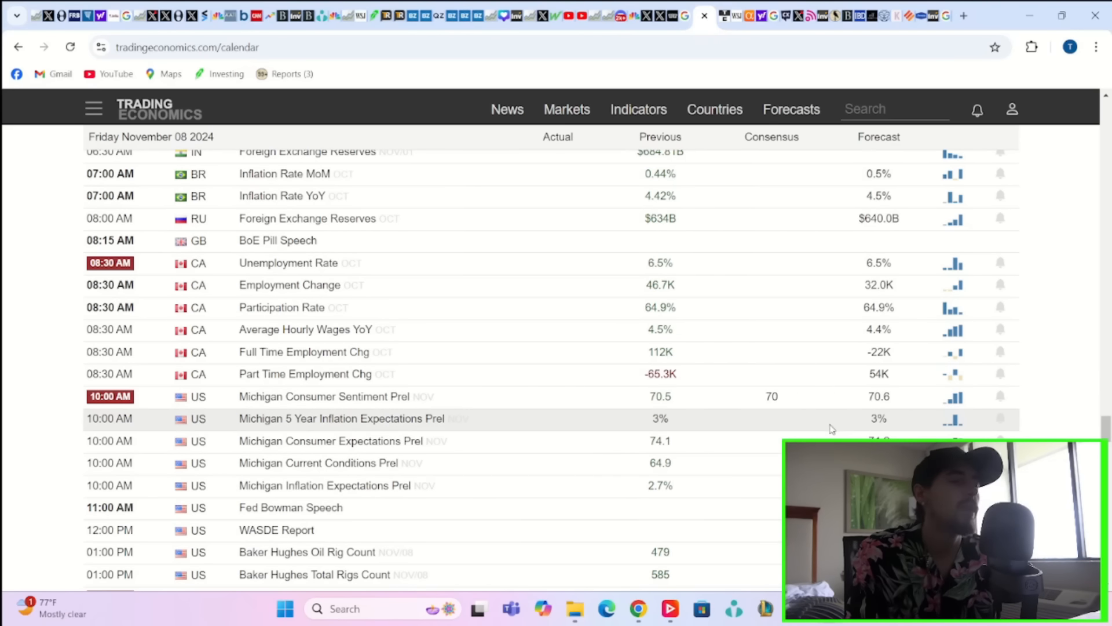
scroll(down, 3)
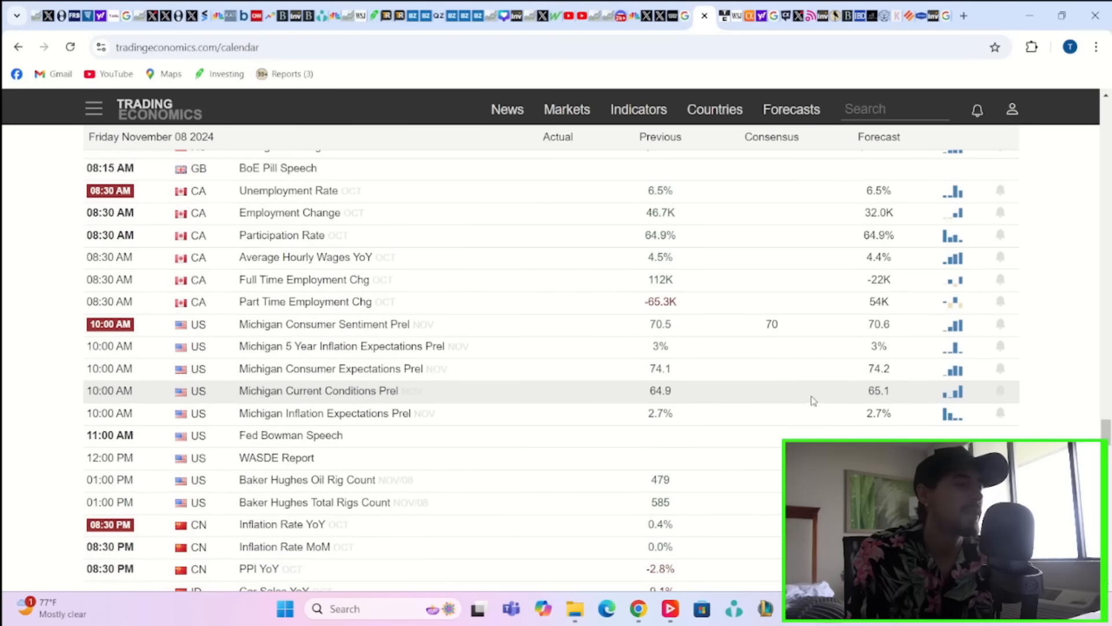
scroll(down, 3)
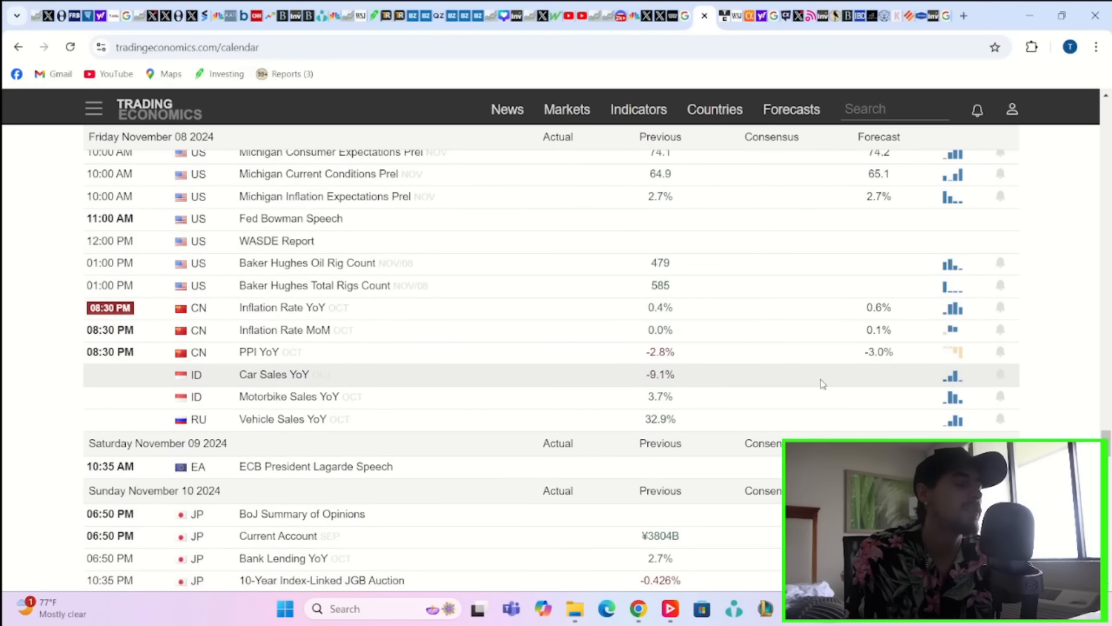
mouse_move(845, 365)
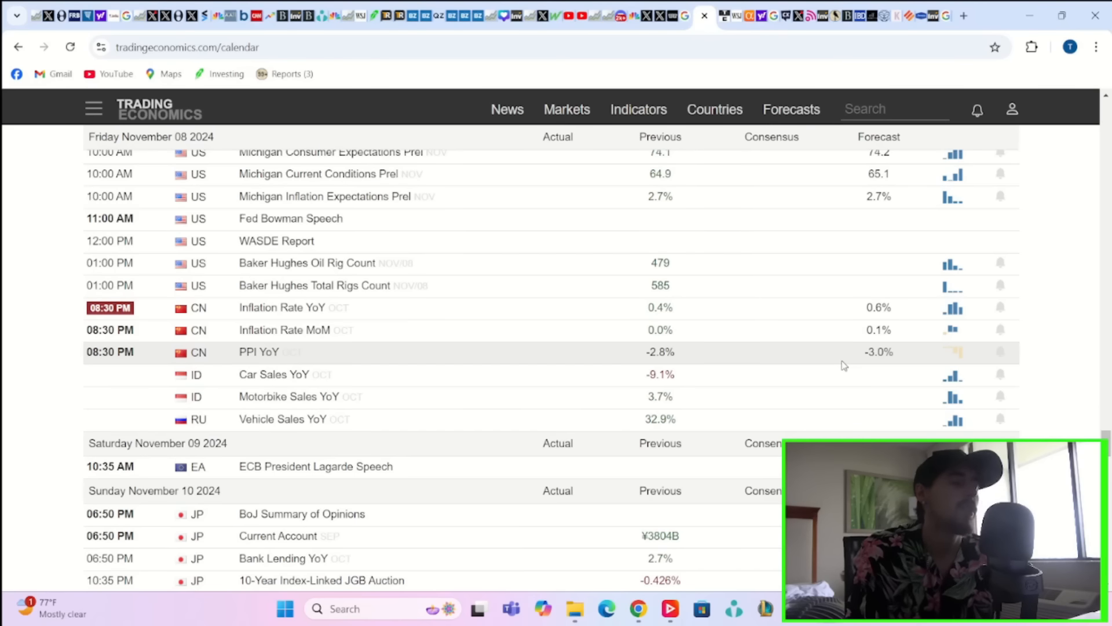
mouse_move(814, 372)
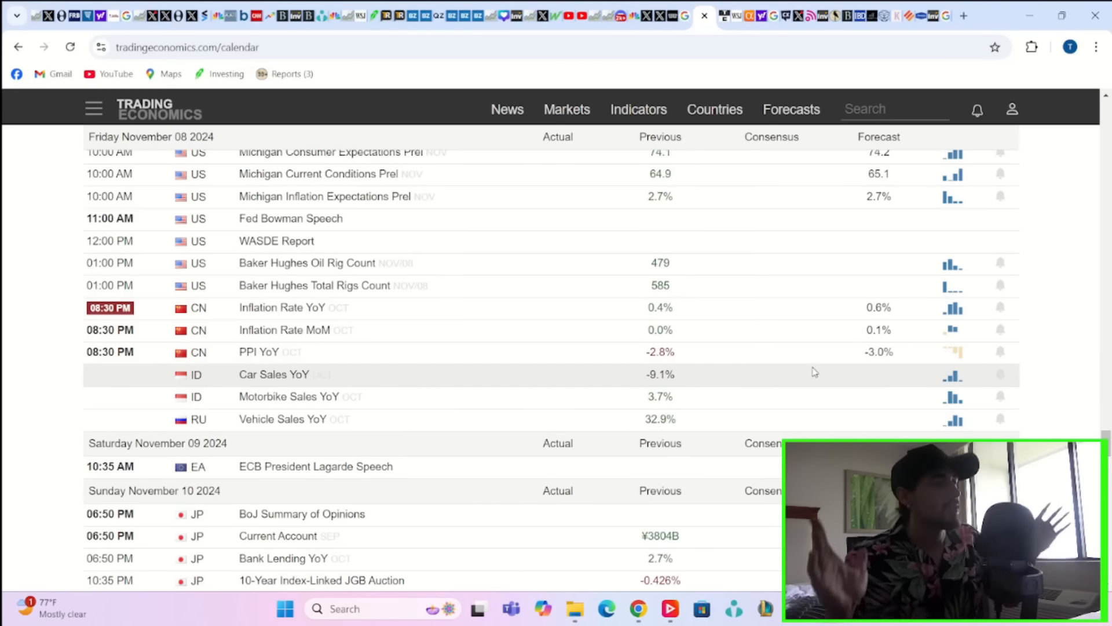